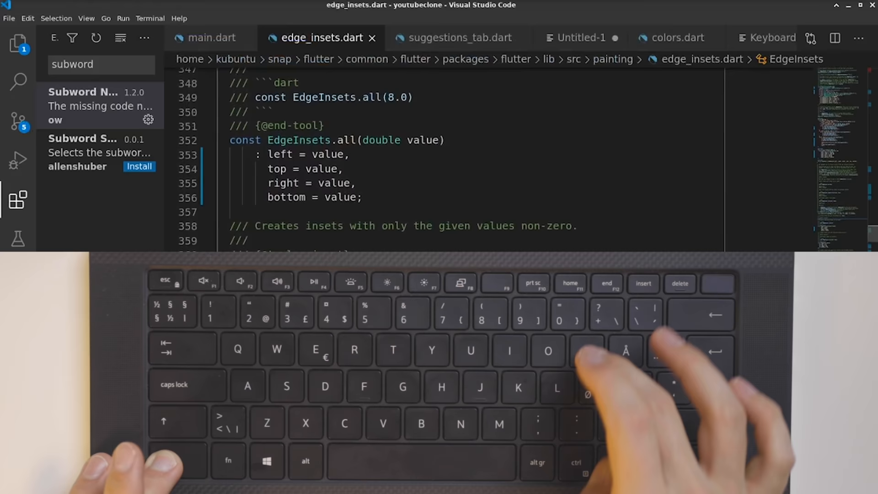
Return to main.dart, scroll up to the makeVideos code, then switch to another tab
{"action": "left_click", "coordinate": [211, 38]}
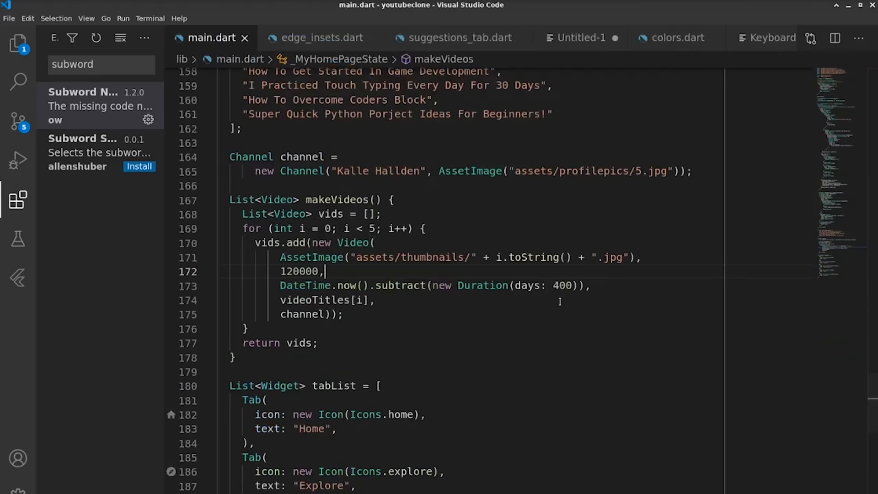
{"action": "scroll", "scroll_direction": "up", "scroll_amount": 3}
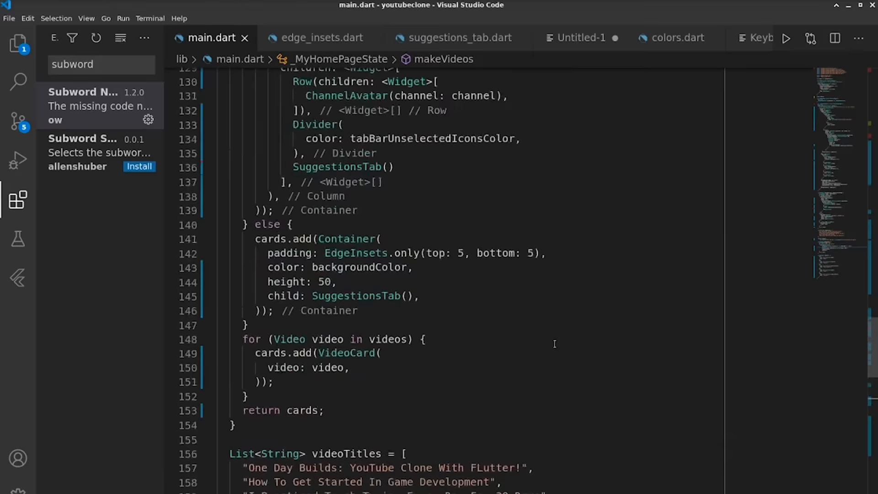
{"action": "left_click", "coordinate": [454, 37]}
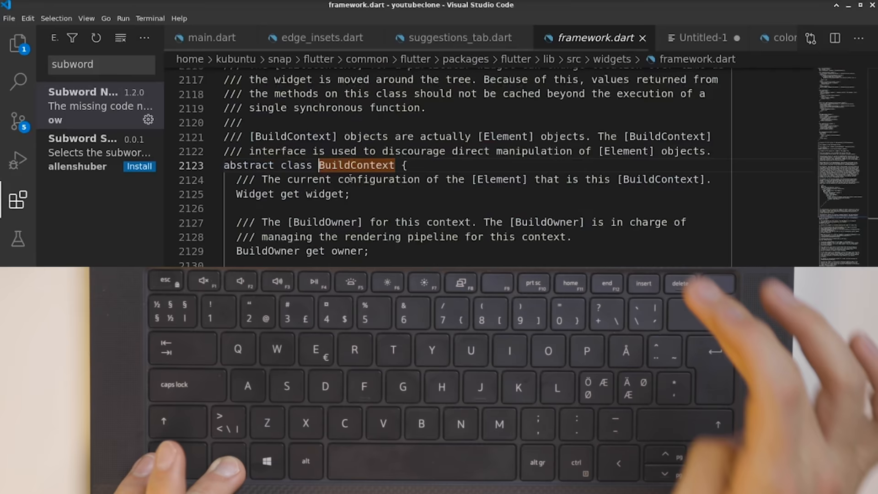
Switch from the BuildContext definition in framework.dart to the suggestions_tab.dart tab
{"action": "left_click", "coordinate": [460, 38]}
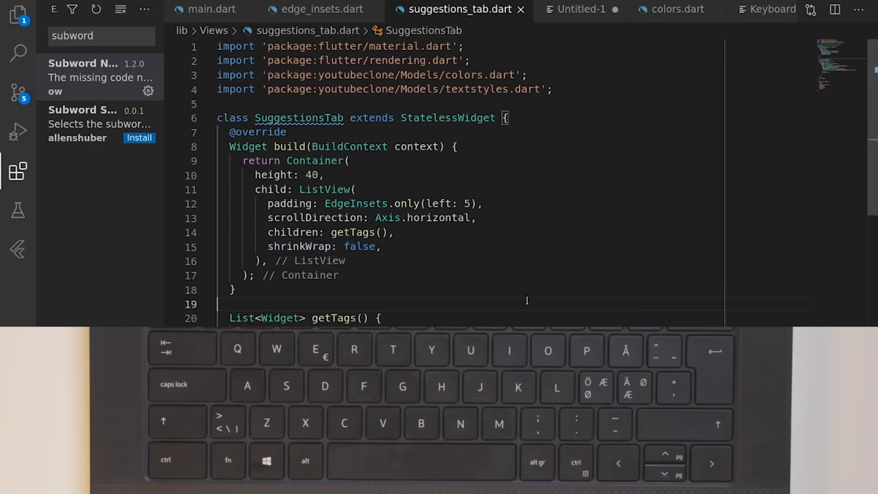
Copy the 'shrinkWrap: false,' line and paste it onto line 19, above getTags
{"action": "left_click", "coordinate": [381, 247]}
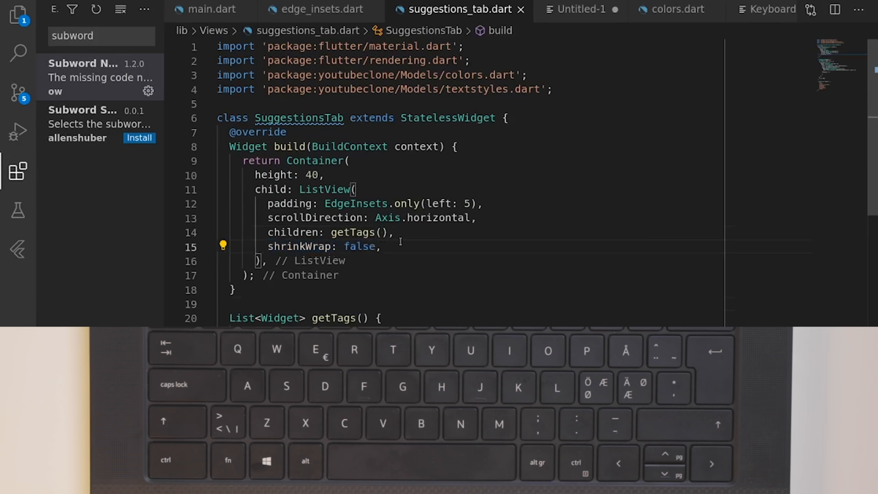
{"action": "double_click", "coordinate": [303, 247]}
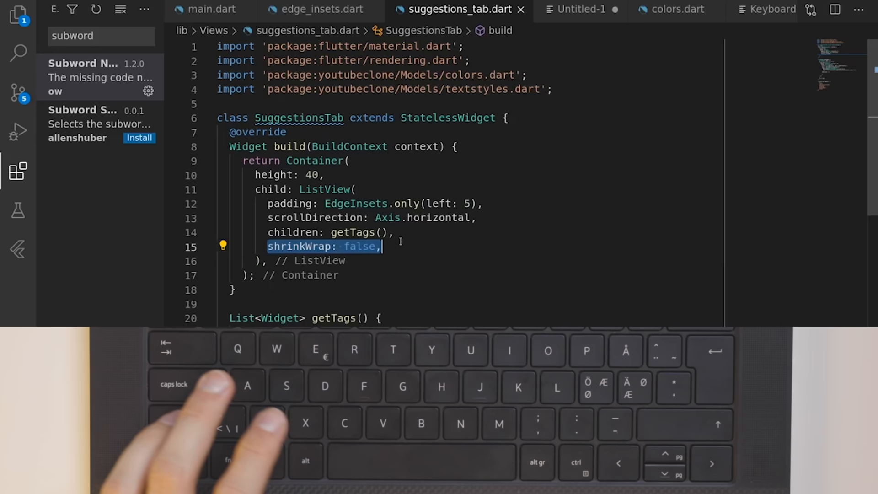
{"action": "key", "text": "ctrl+v"}
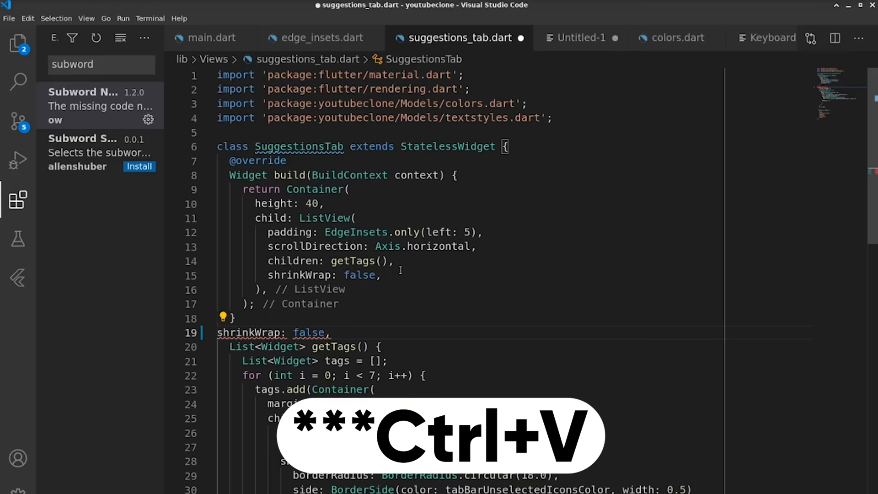
{"action": "key", "text": "ctrl+v"}
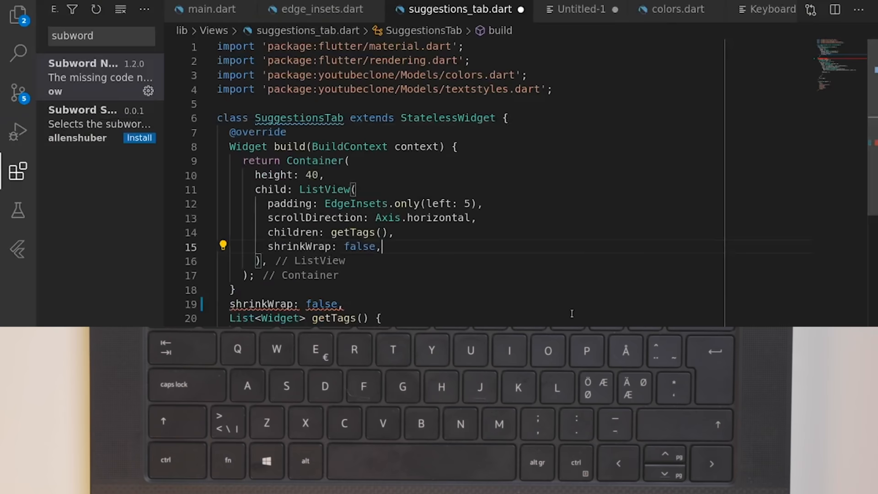